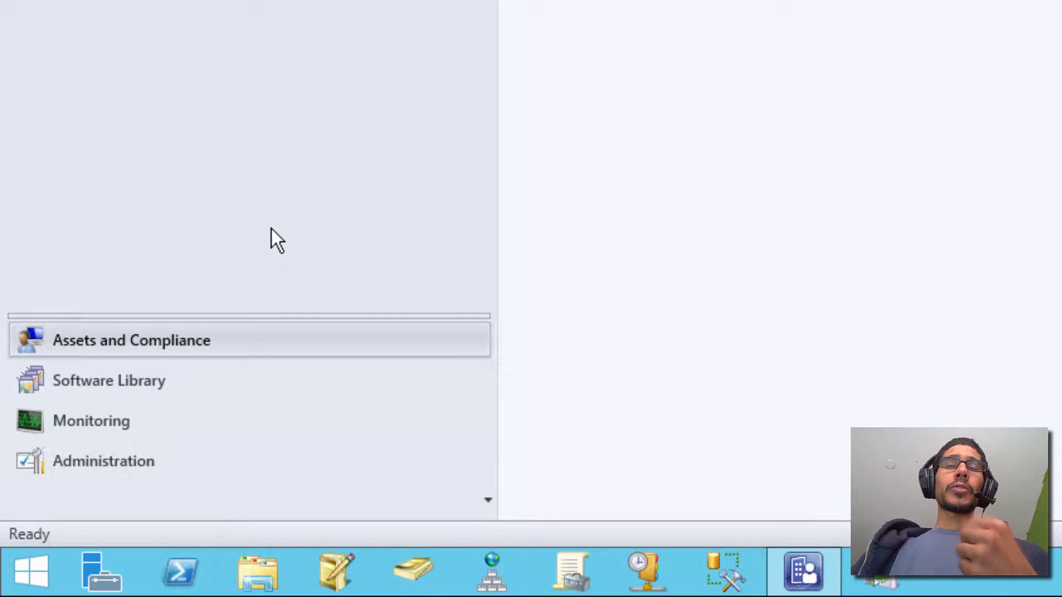
Go to the Endpoint Protection node in the Assets and Compliance workspace.
left_click(131, 339)
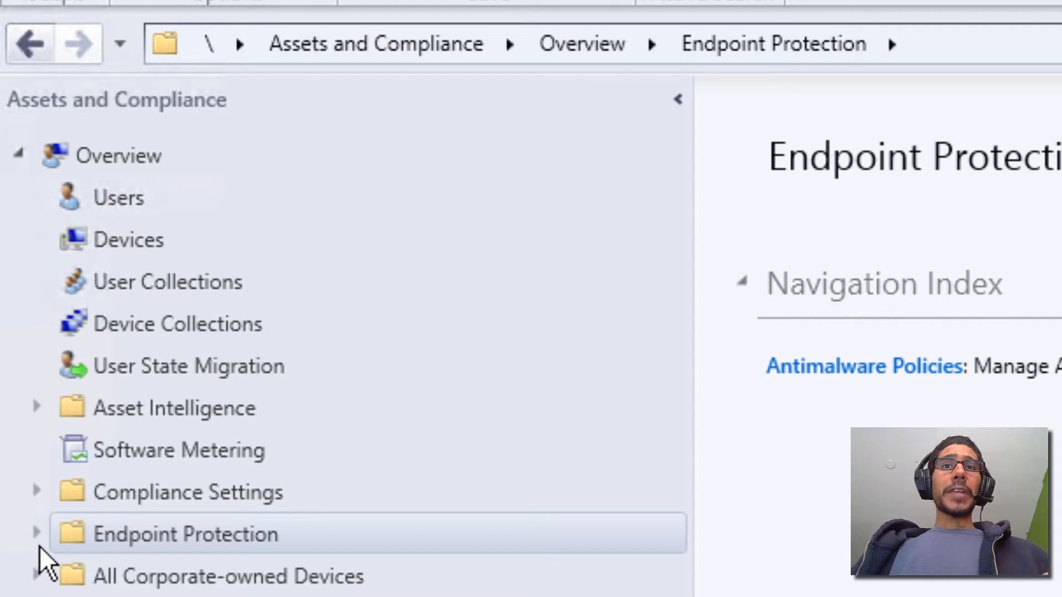
left_click(36, 533)
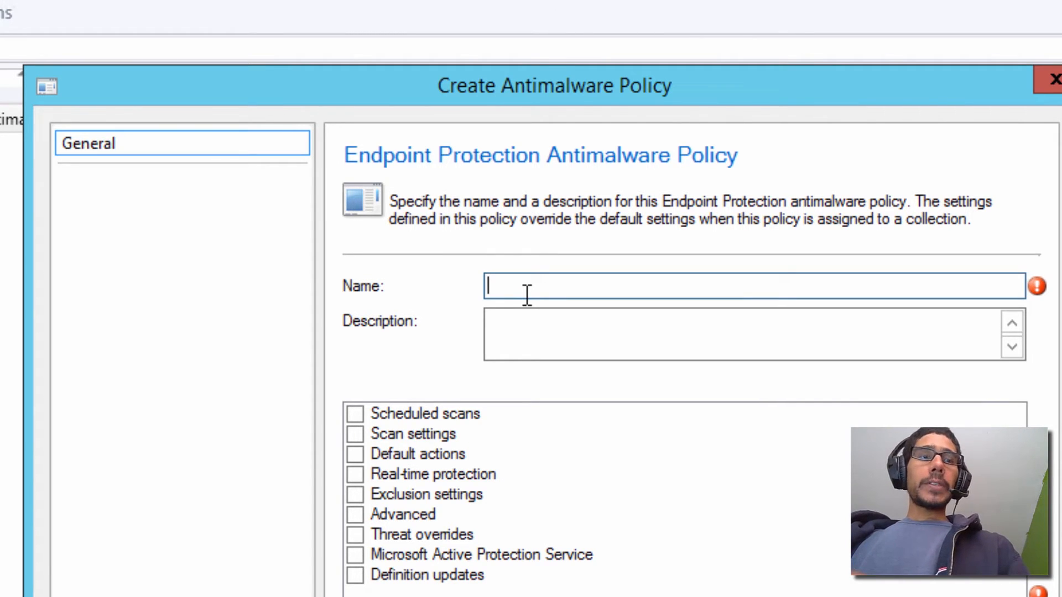
Create the antimalware policy named 'Endpoint Protection Anitmalware Policy' and bring up its actions.
type("Endpoint Protection A")
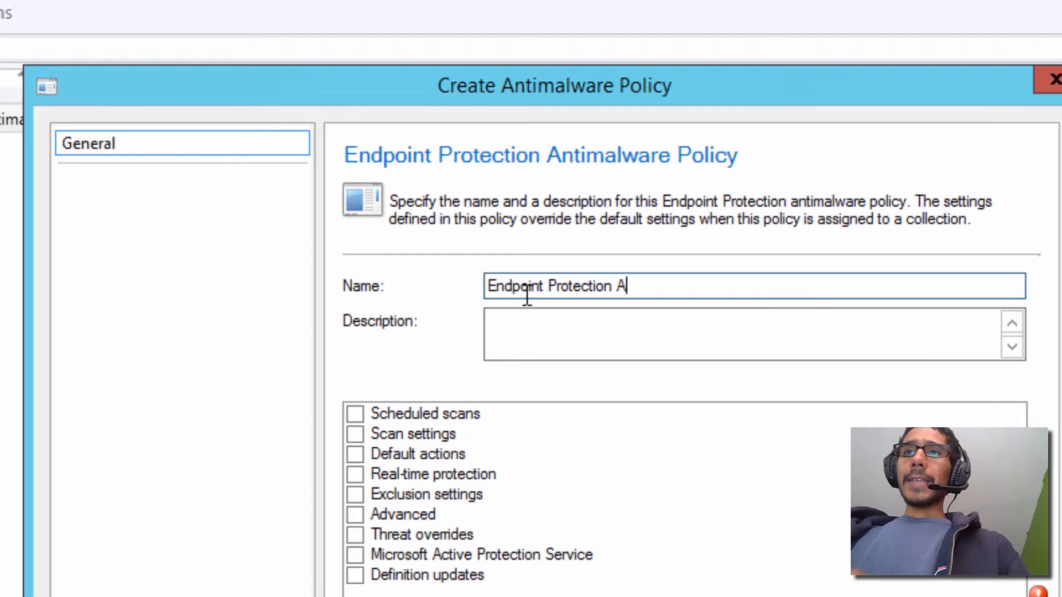
type("nitmalware")
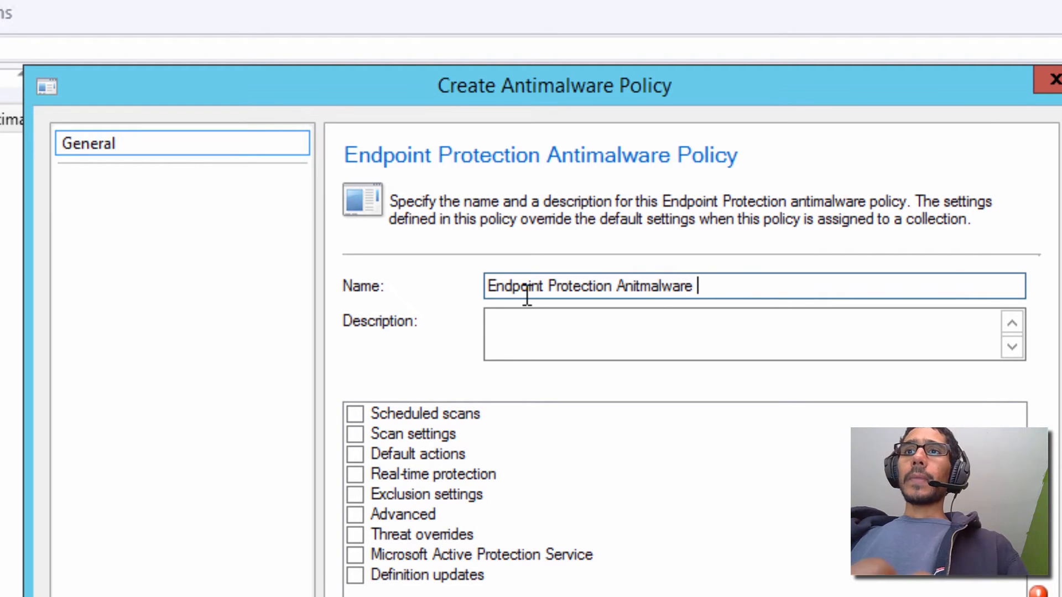
type("Policy")
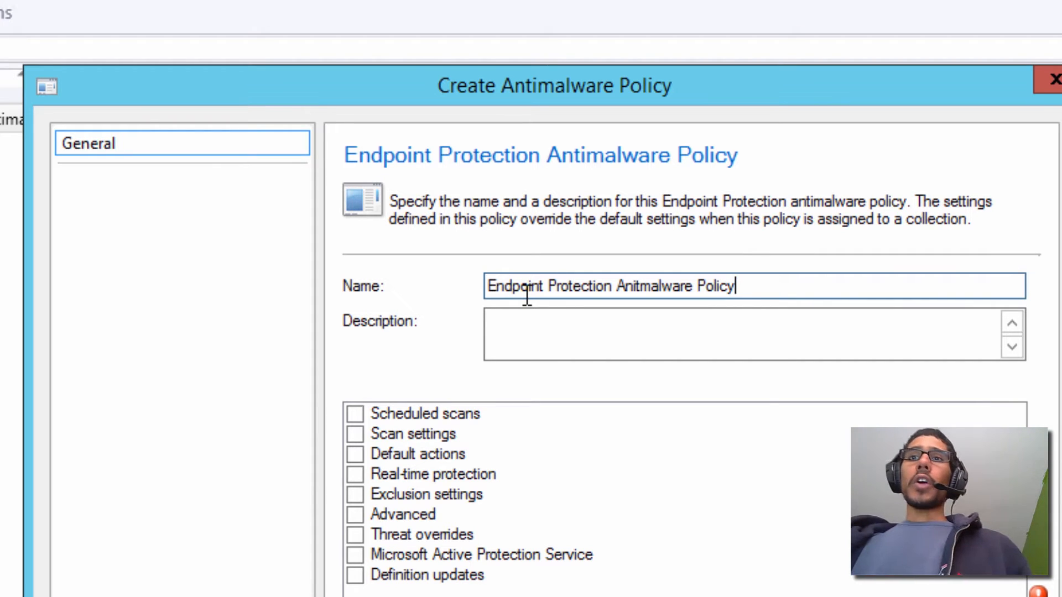
left_click(355, 414)
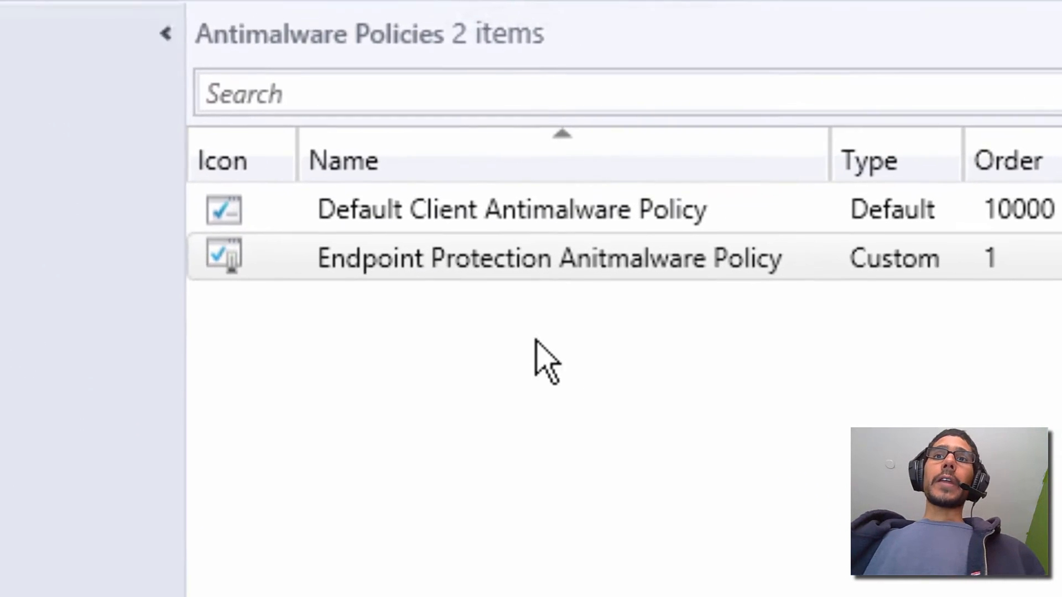
right_click(549, 257)
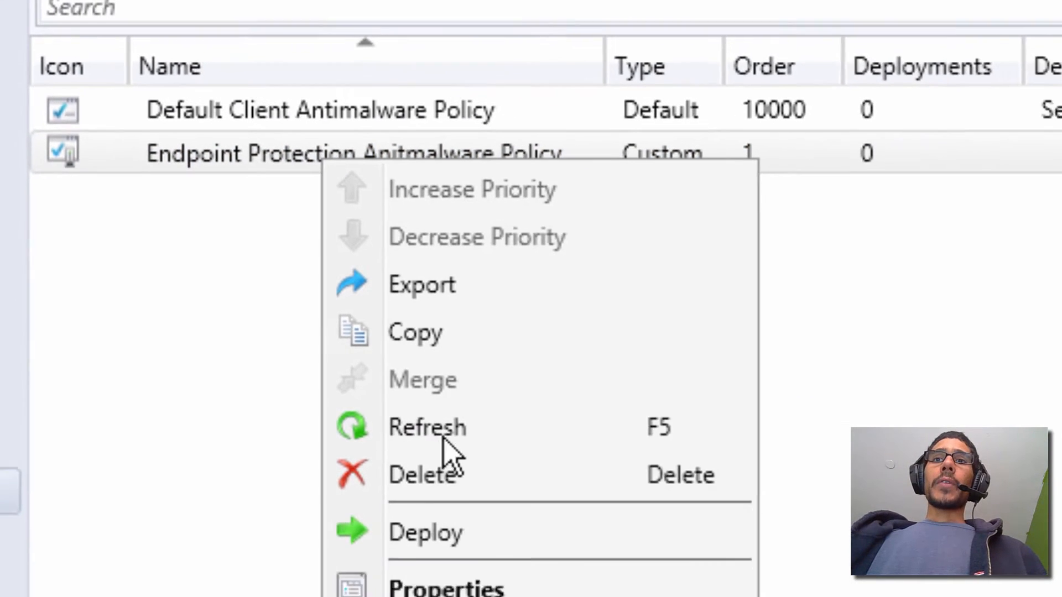
In the policy properties, set Scheduled scans to Daily at 12:00 PM with definition check before scan set to Yes.
left_click(446, 587)
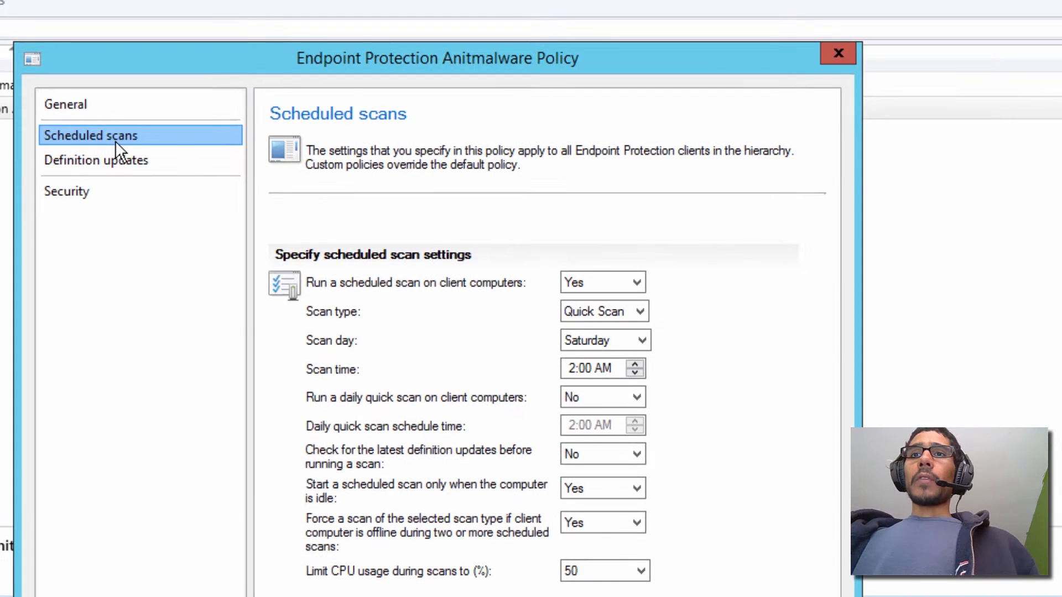
mouse_move(412, 357)
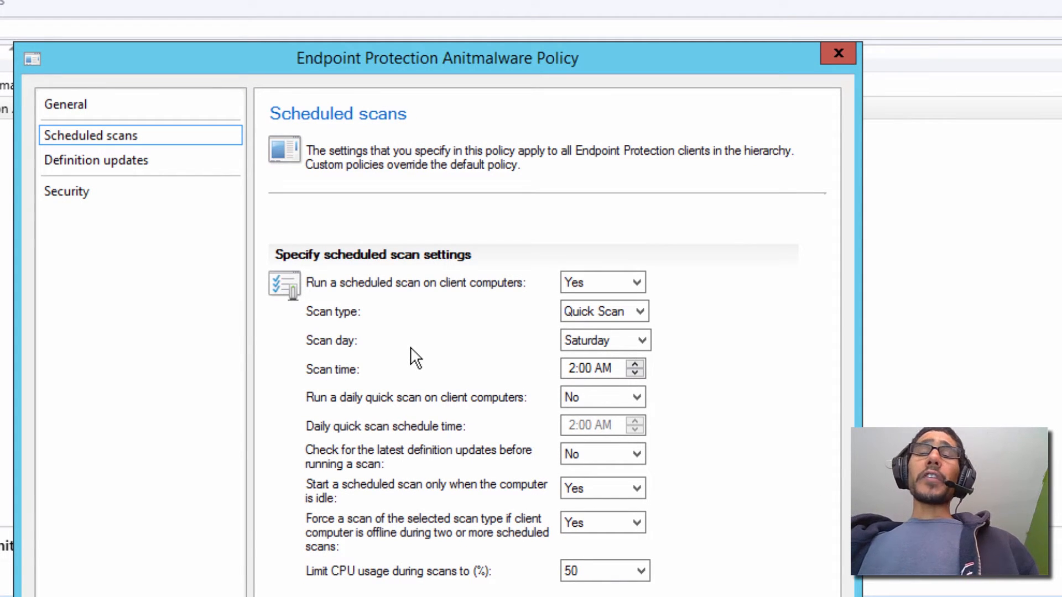
mouse_move(518, 396)
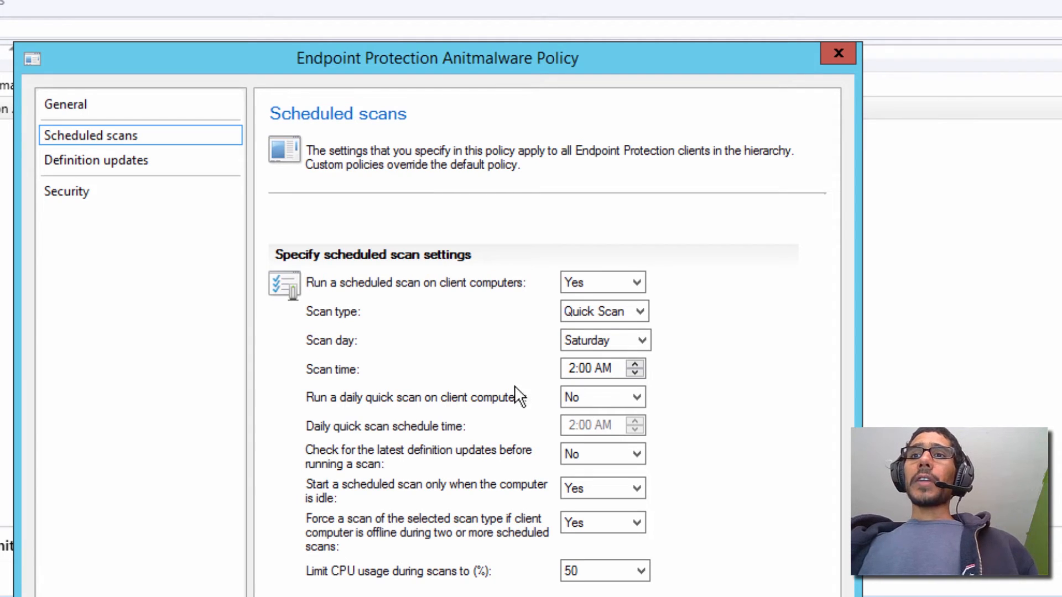
left_click(603, 339)
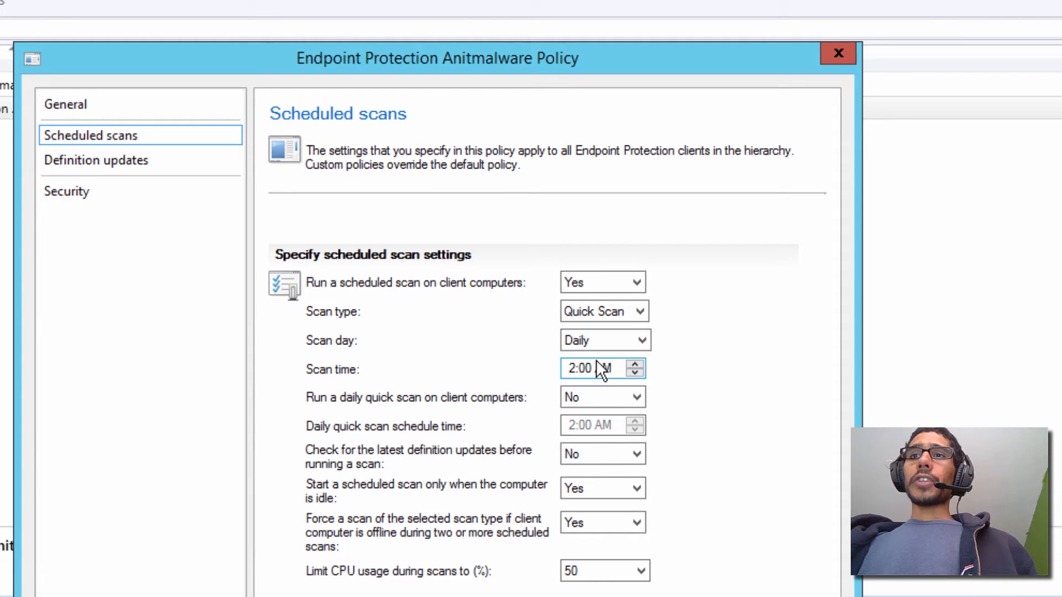
left_click(634, 364)
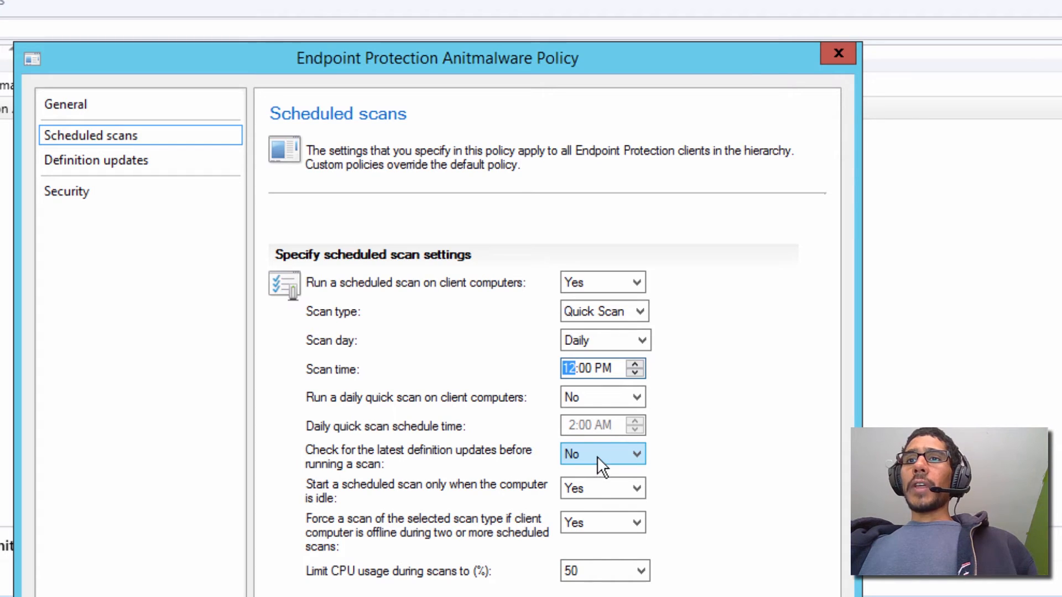
left_click(602, 454)
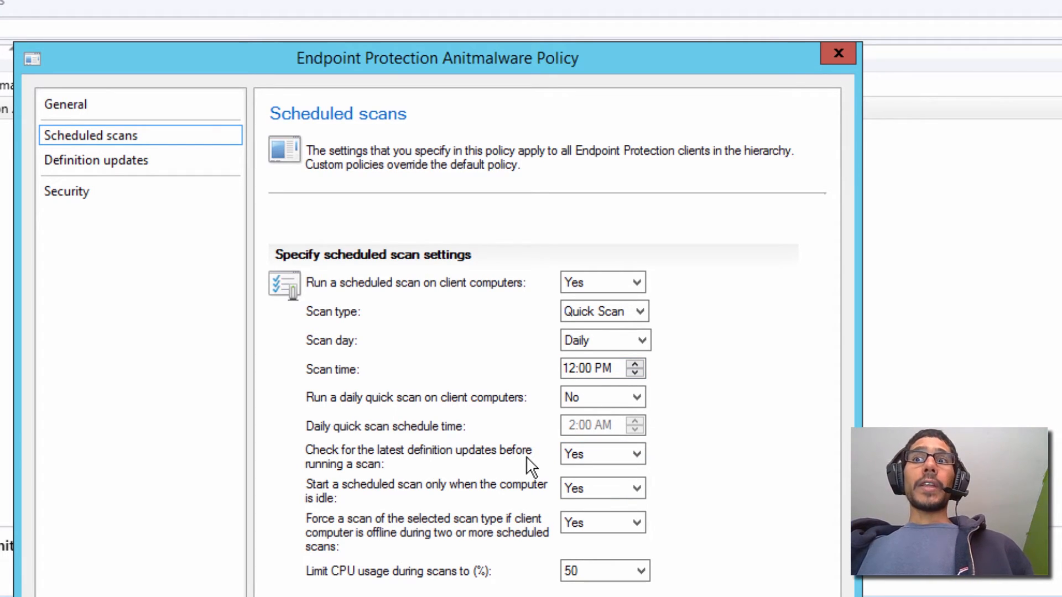
mouse_move(518, 474)
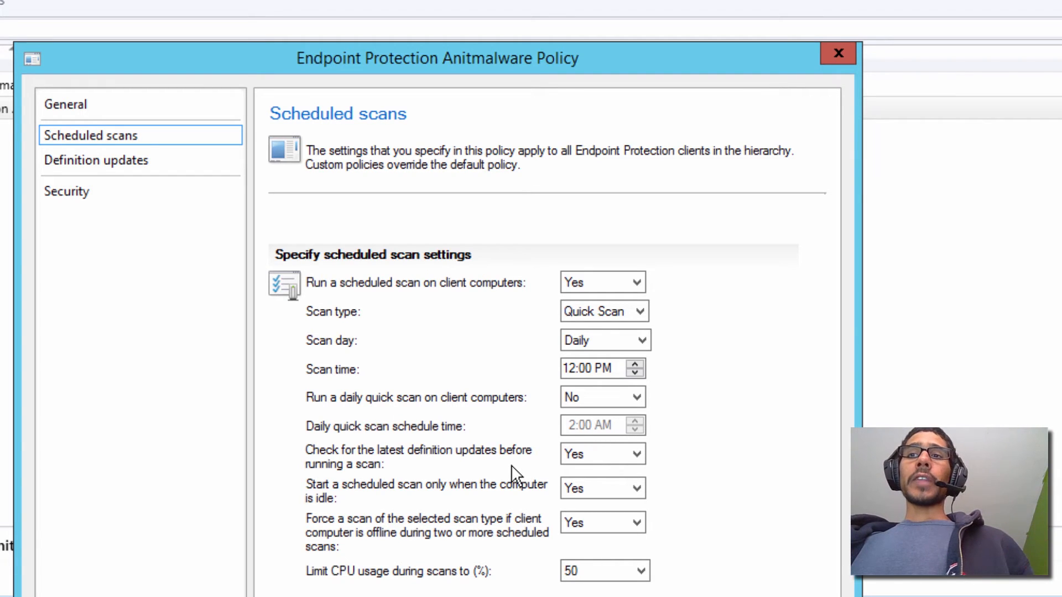
left_click(68, 191)
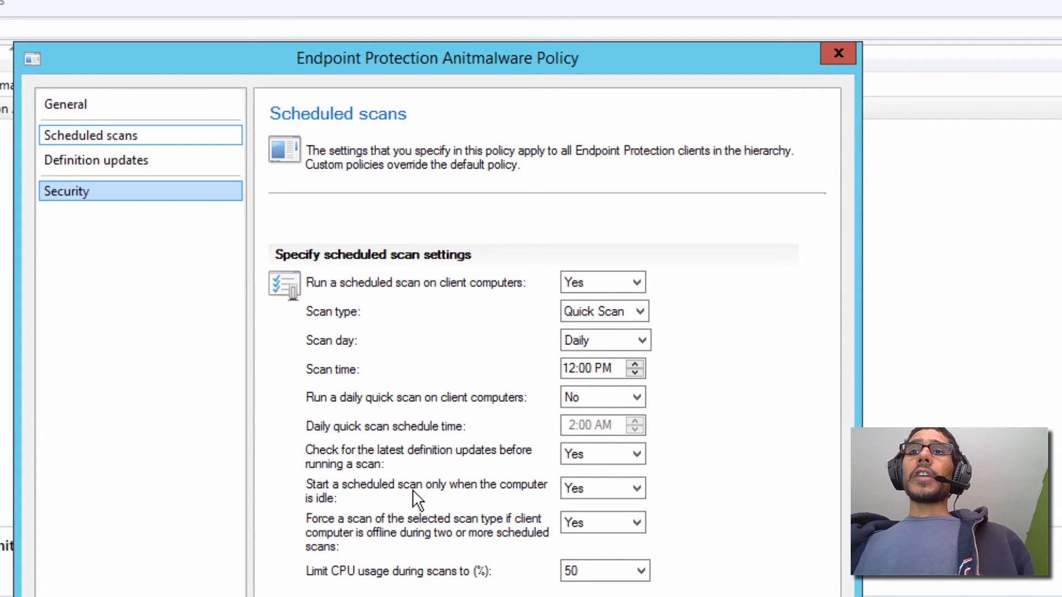
mouse_move(374, 376)
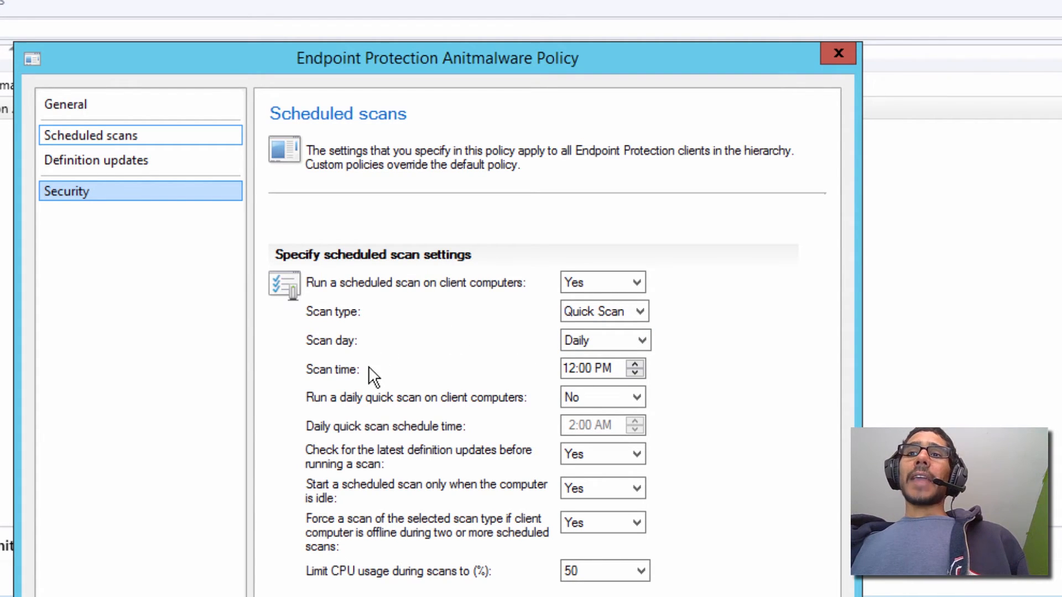
mouse_move(402, 478)
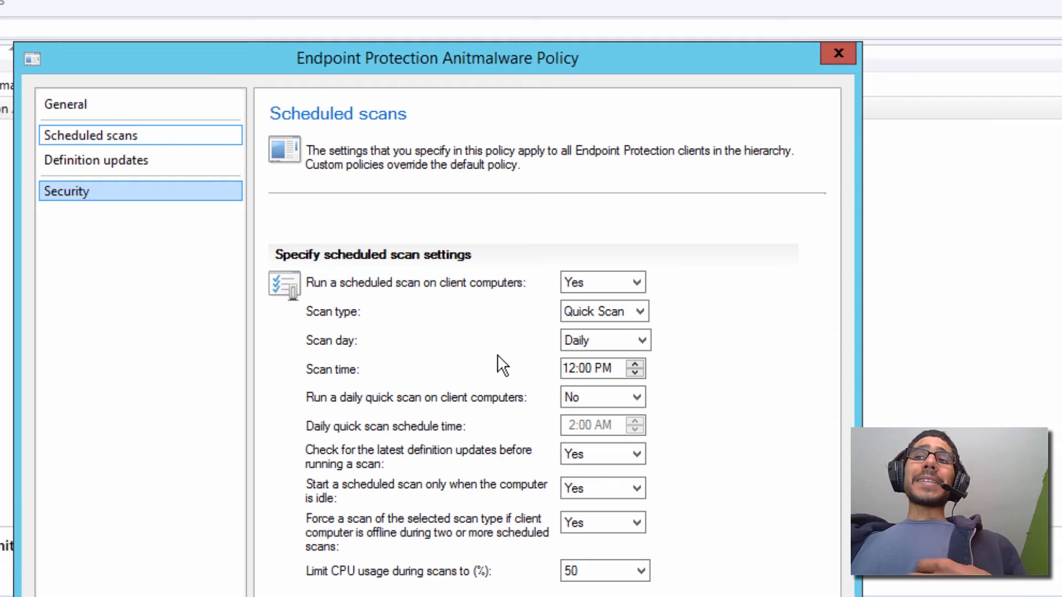
left_click(601, 453)
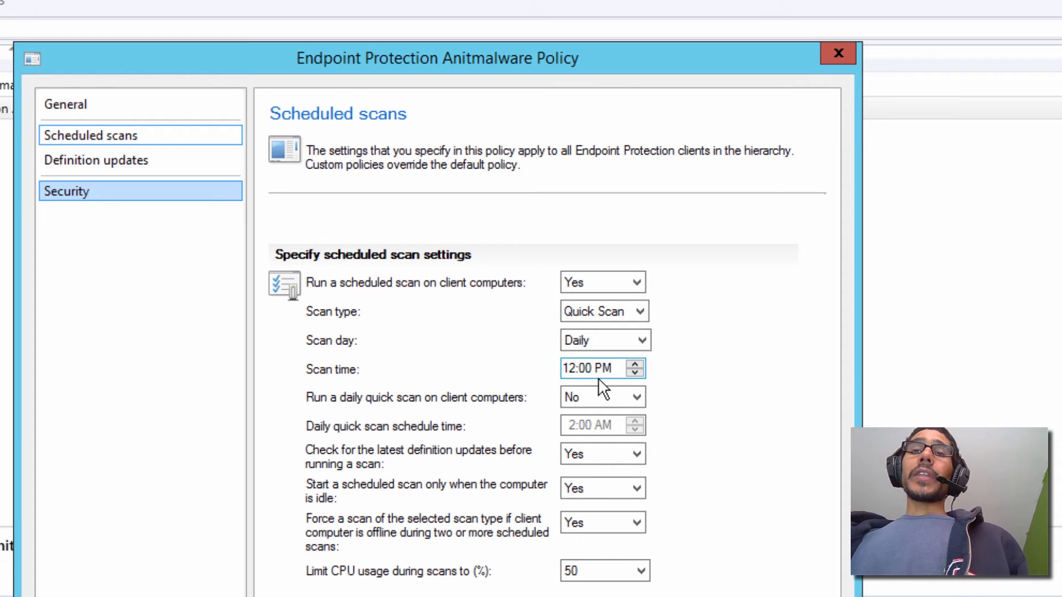
Show the Configure Definition Update Sources list from the Definition updates page.
left_click(96, 160)
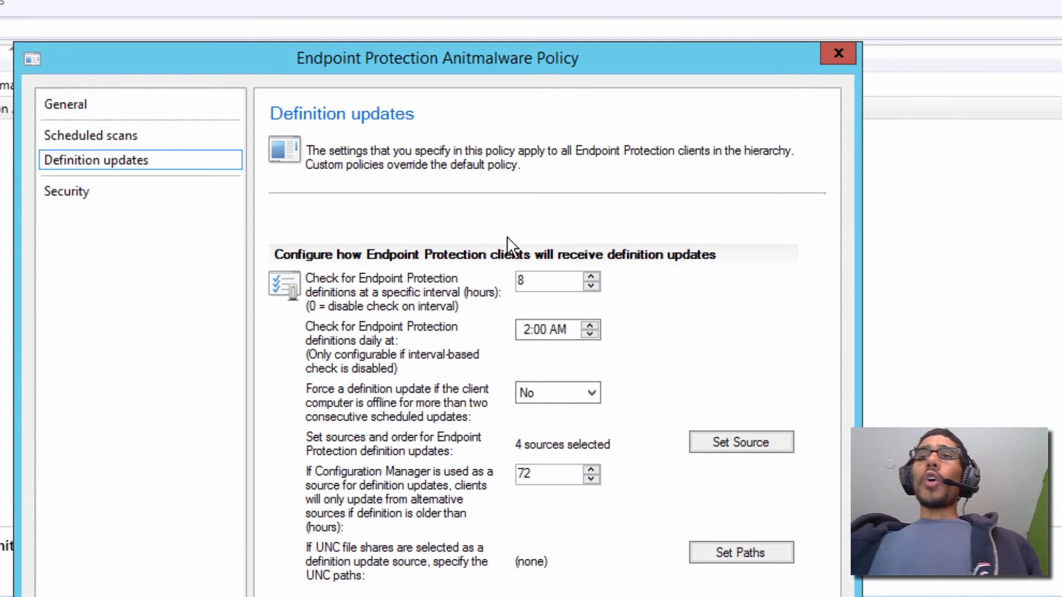
mouse_move(577, 570)
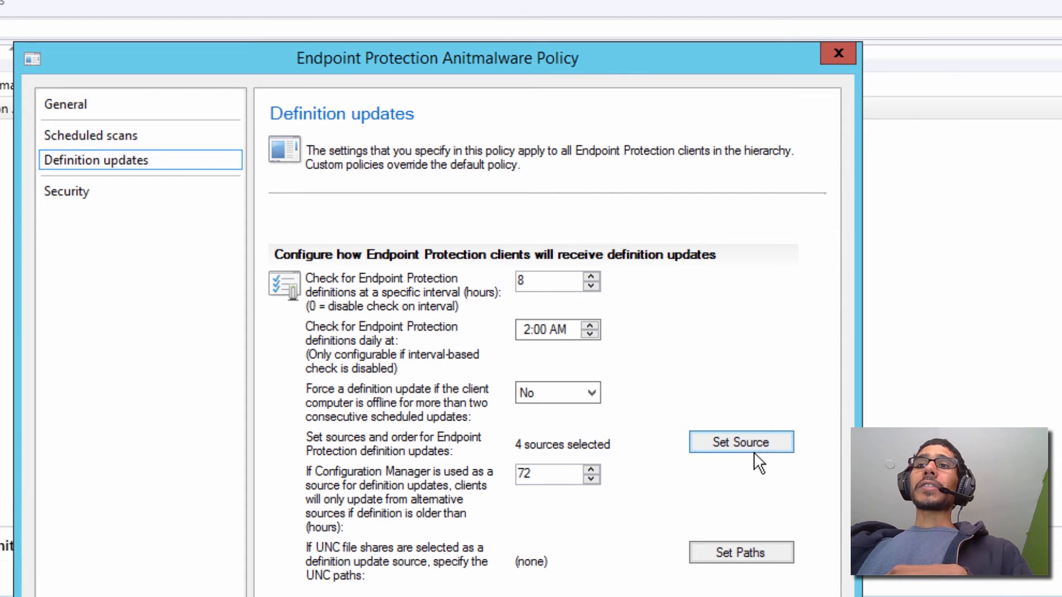
left_click(740, 443)
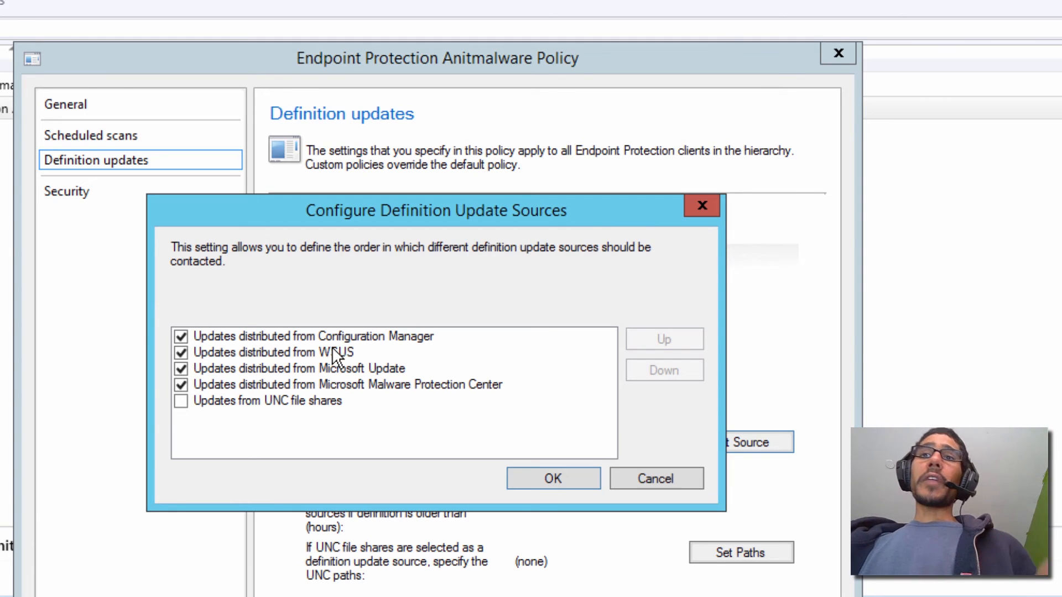
Leave only Configuration Manager checked as the definition update source and confirm, showing 1 source selected.
left_click(273, 351)
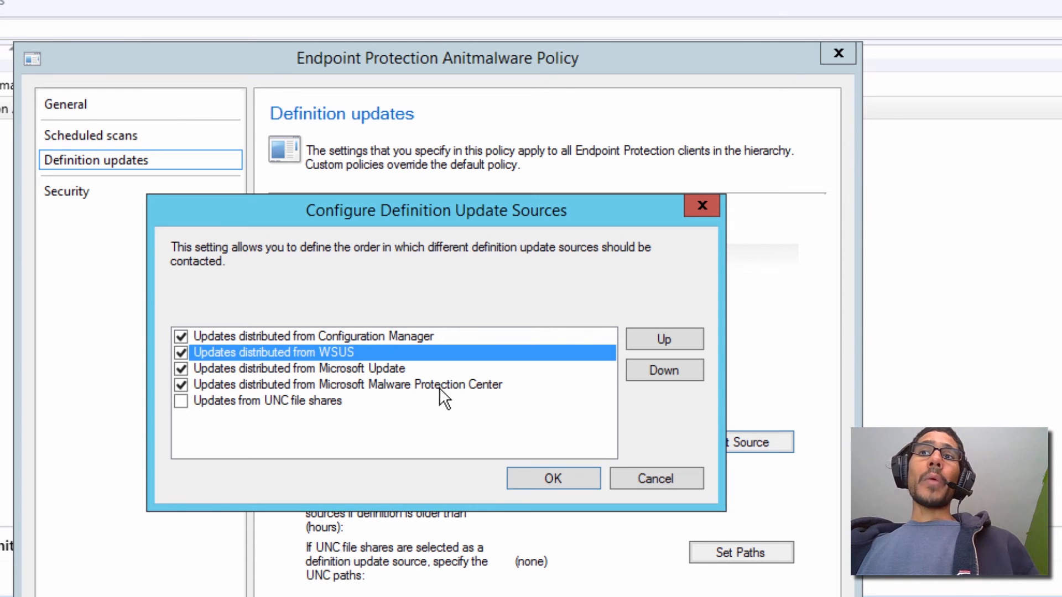
left_click(346, 384)
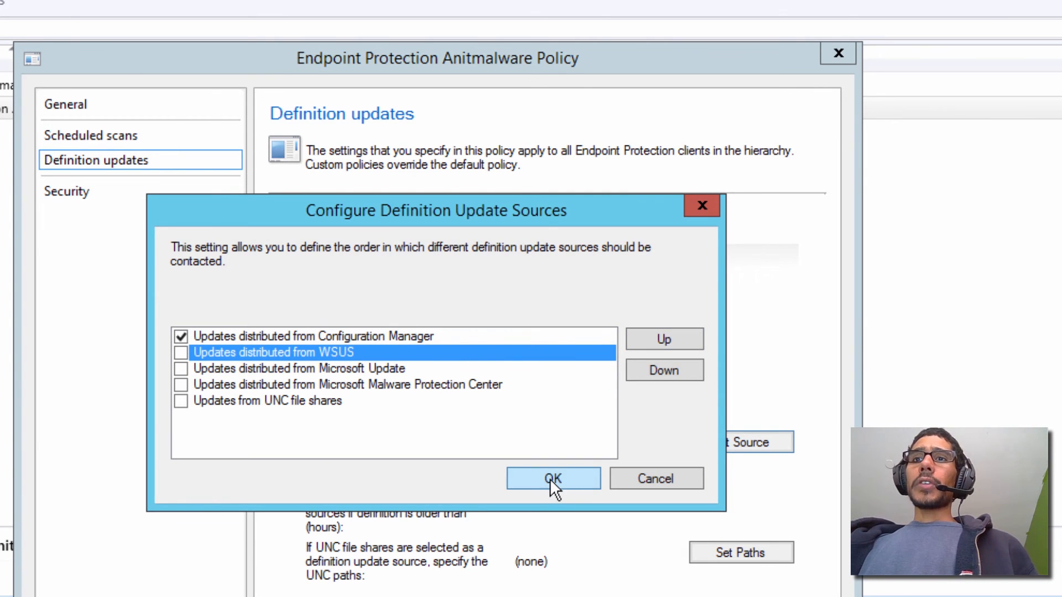
left_click(553, 477)
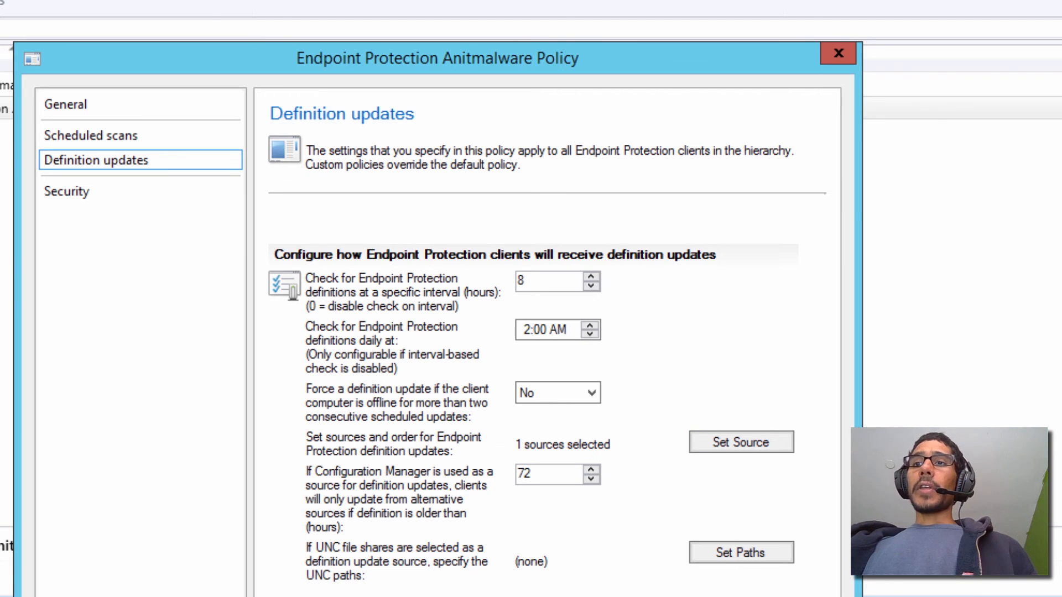